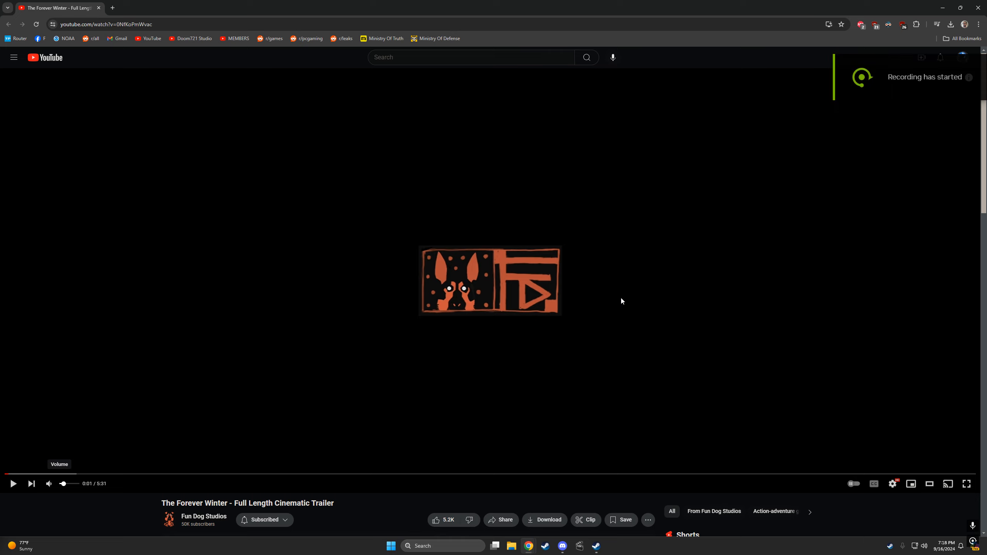
mouse_move(463, 347)
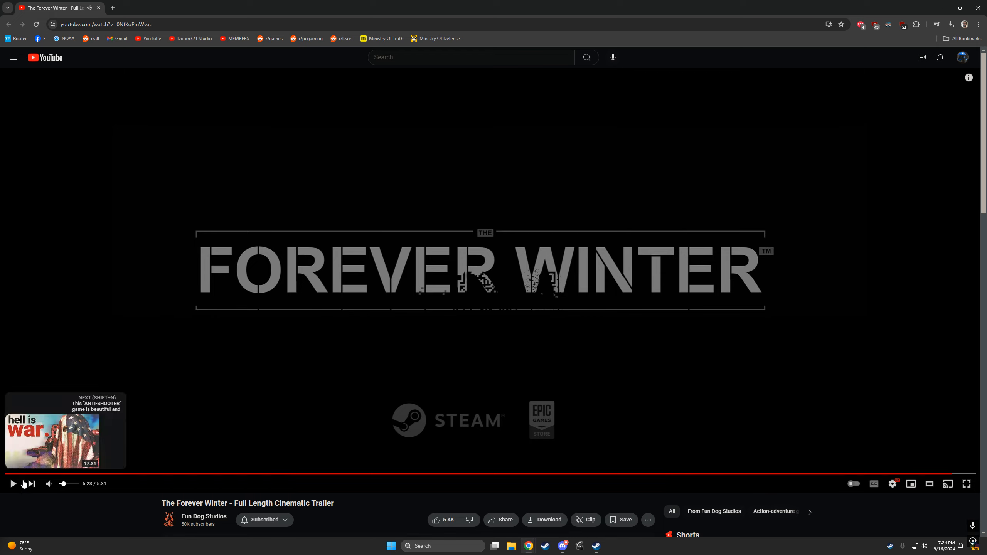
mouse_move(540, 395)
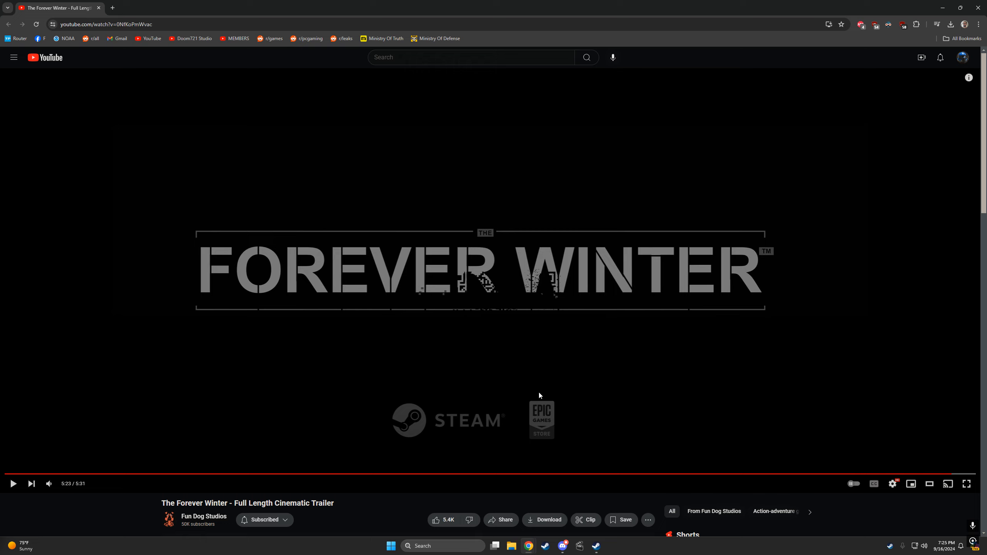
left_click(435, 520)
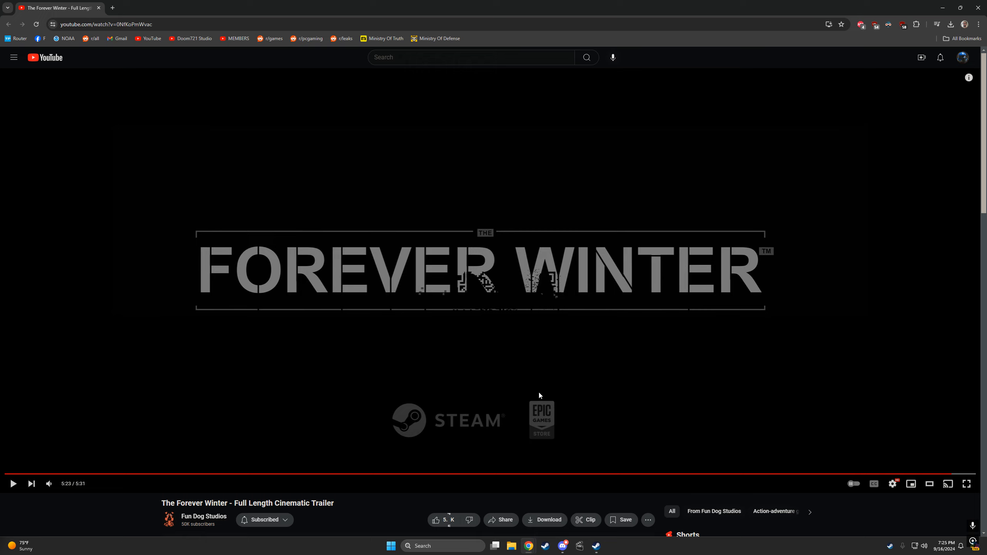
left_click(436, 520)
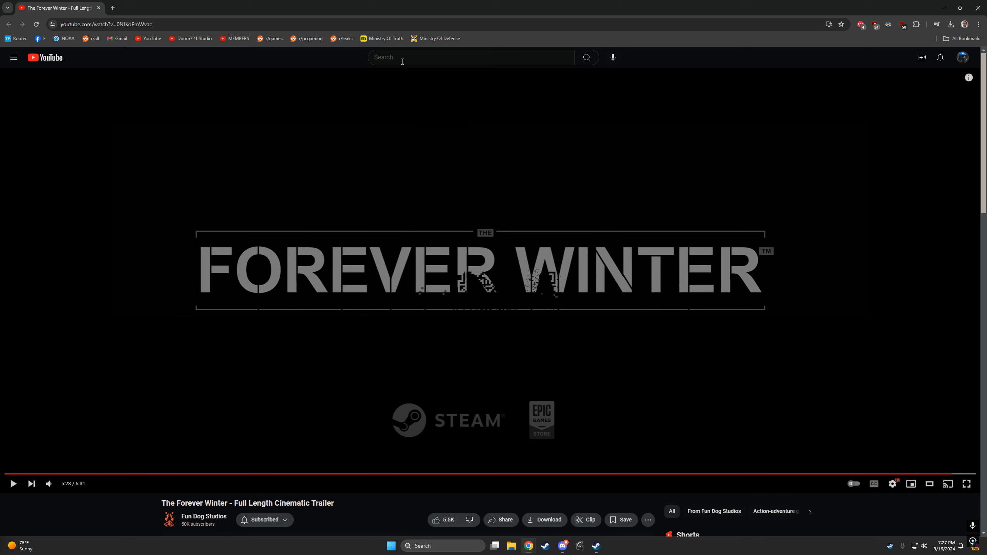
Search YouTube for 'riloe' using the history suggestion after correcting the typo
type("rile")
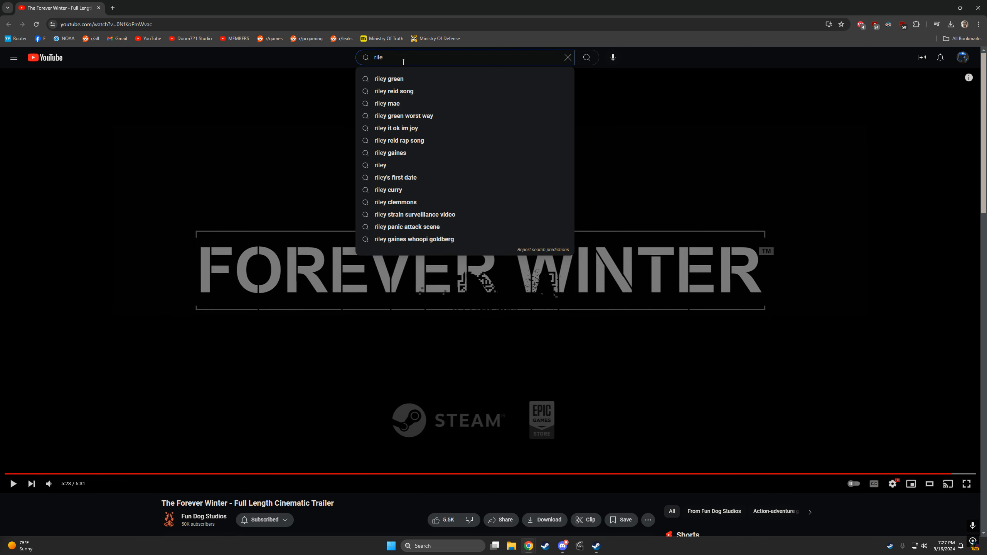
key("Backspace")
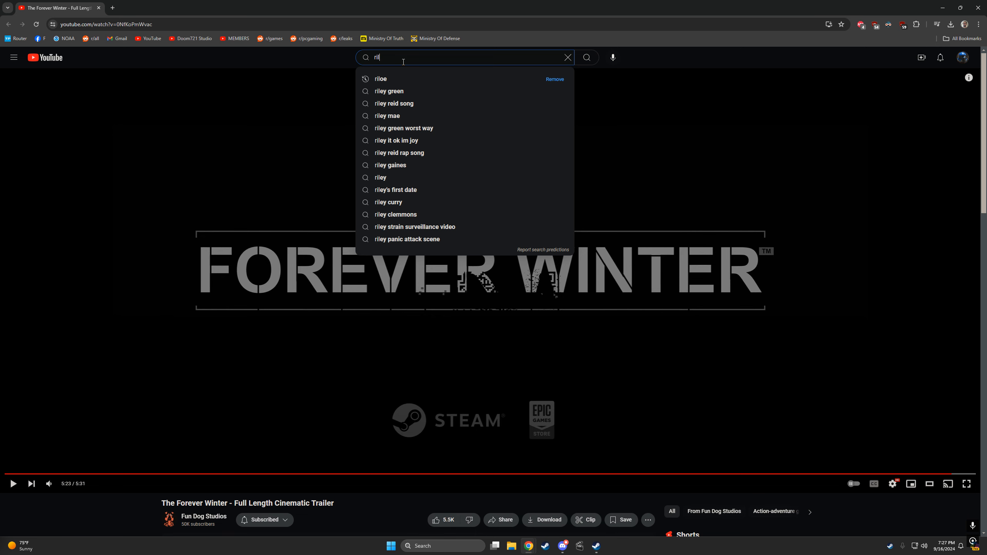
left_click(381, 79)
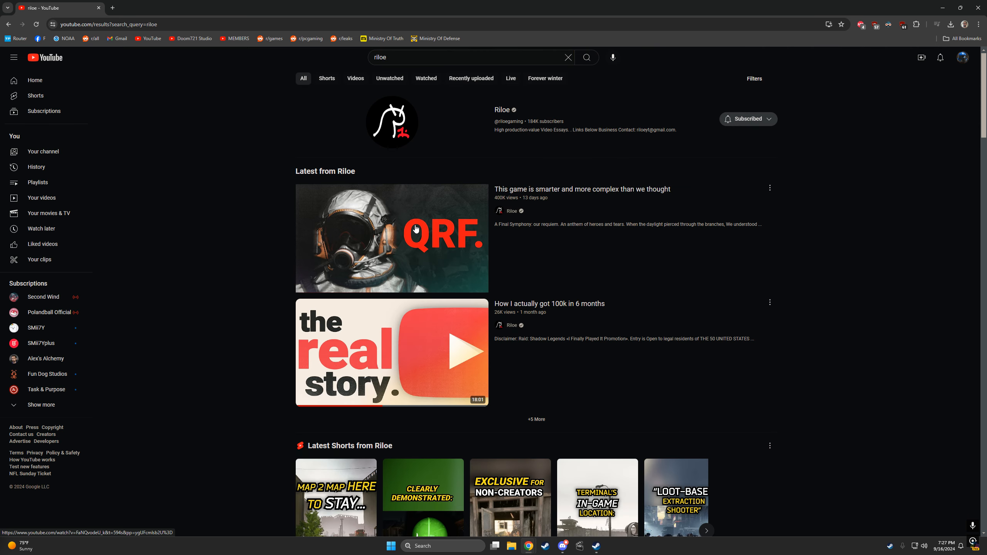
Scroll through the riloe results and open the Riloe channel page
left_click(355, 78)
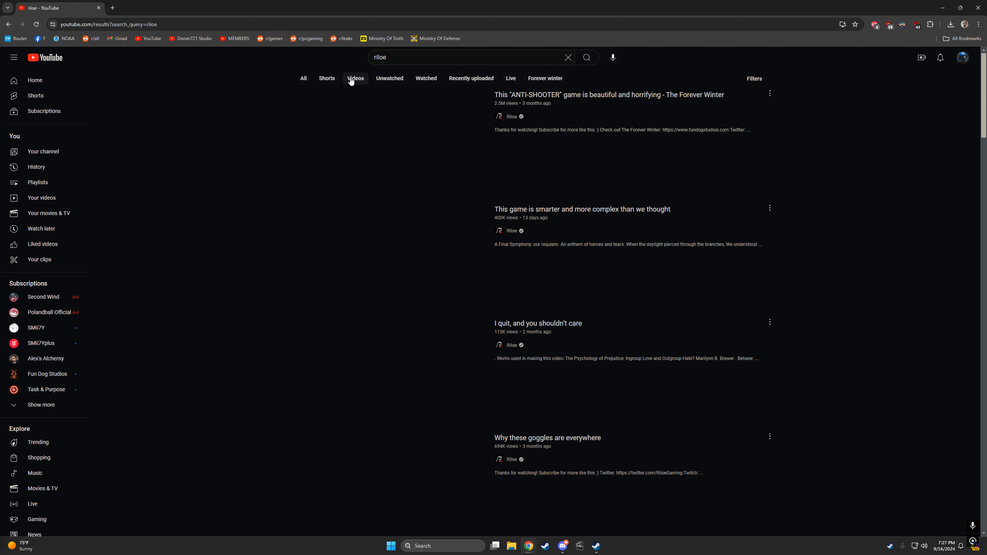
scroll("down", 3)
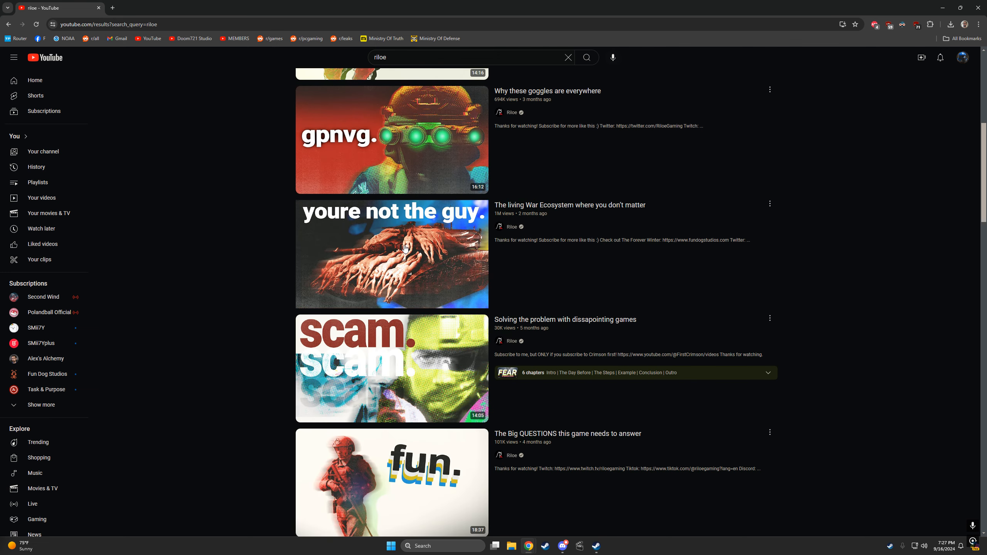
scroll("down", 3)
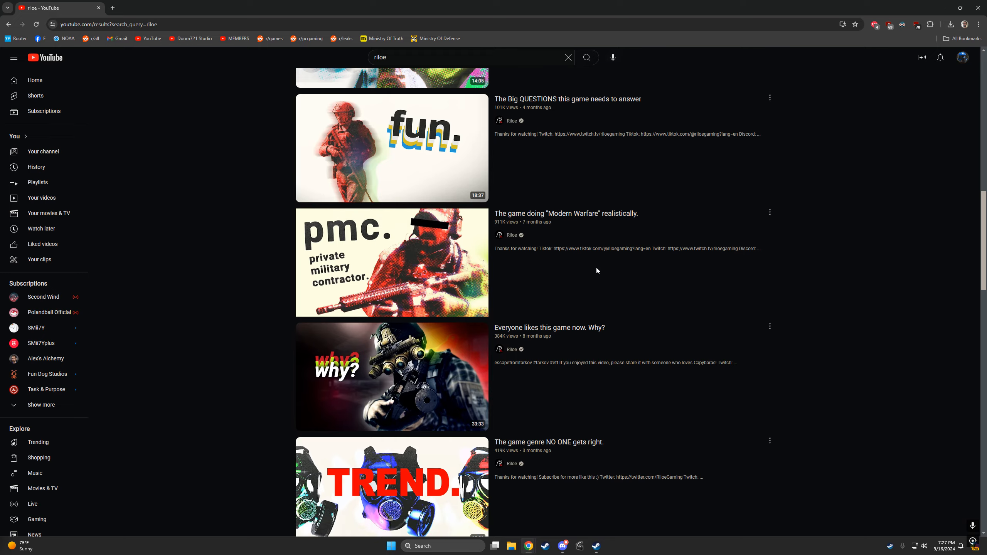
scroll("down", 3)
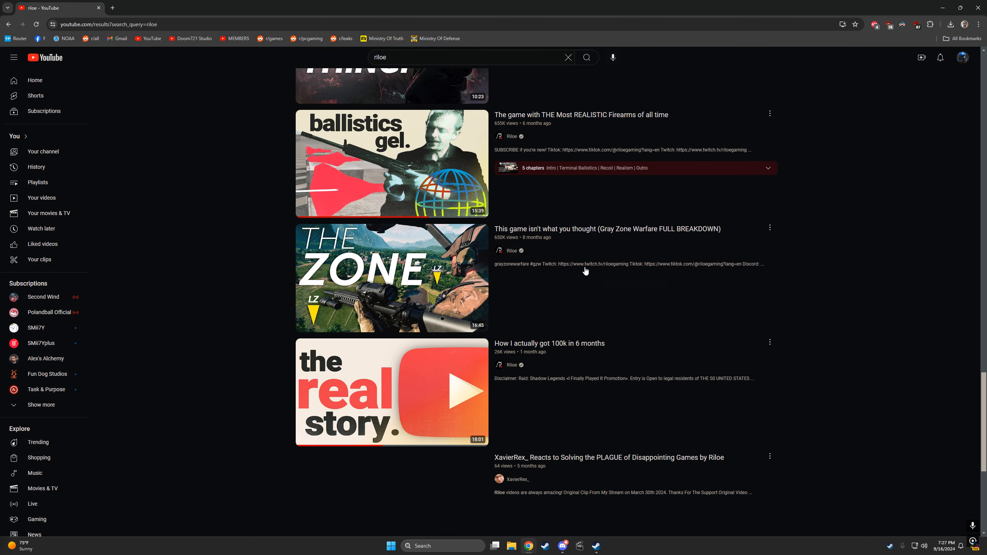
scroll("down", 3)
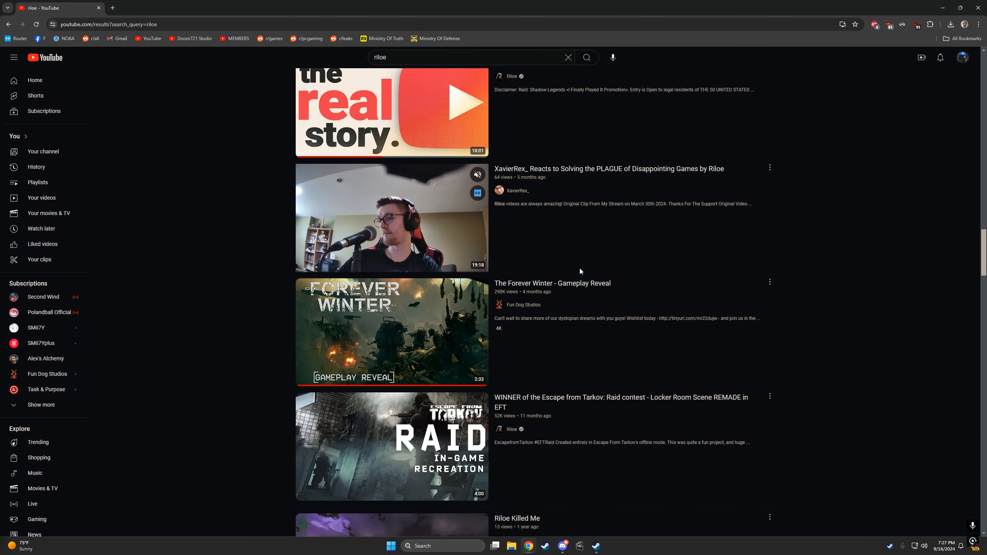
scroll("down", 3)
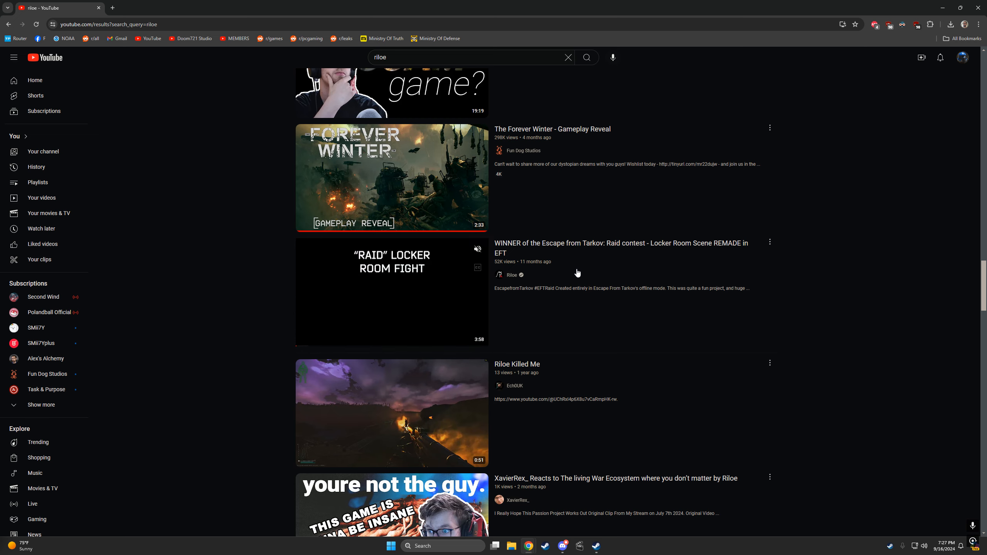
left_click(355, 78)
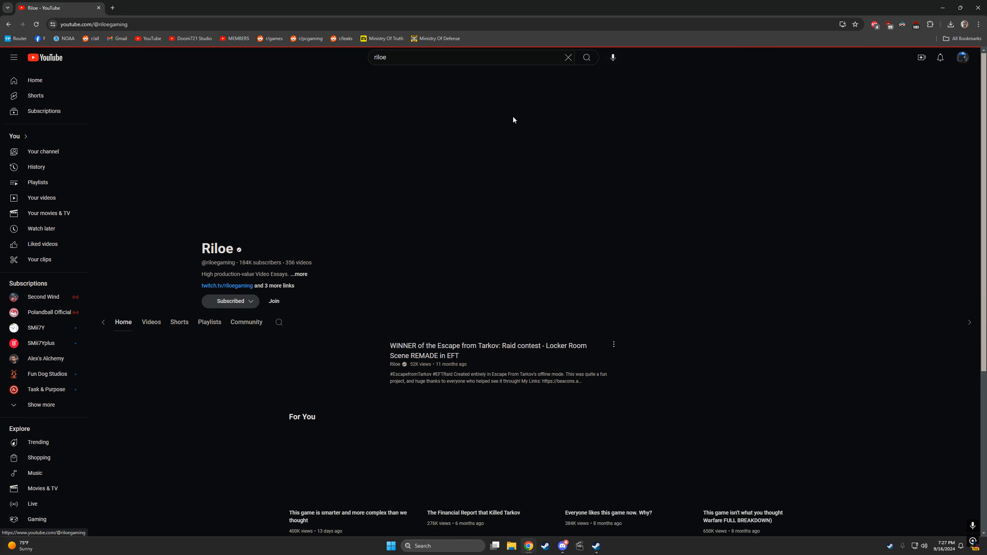
Open Riloe's Videos tab and scroll through the Tarkov and Gray Zone uploads
left_click(326, 238)
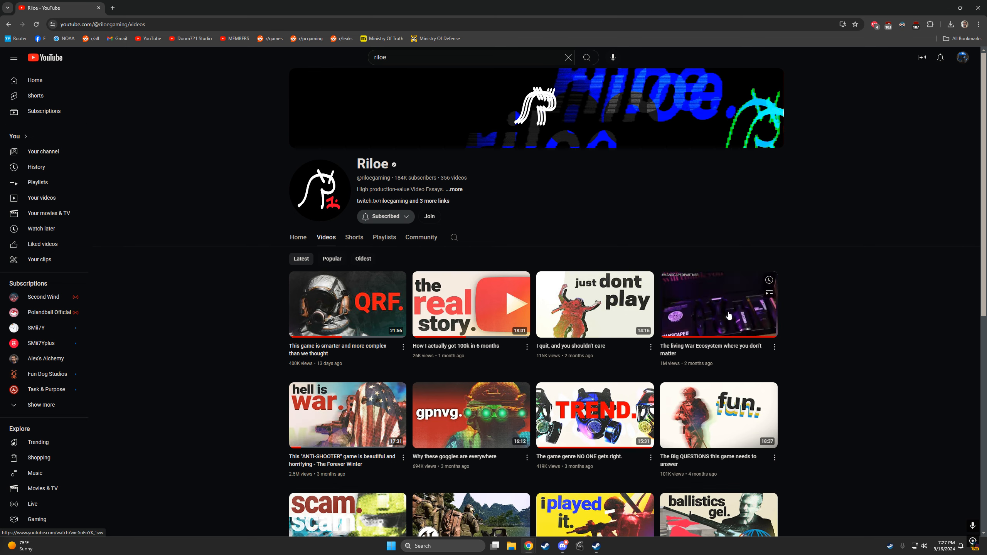
mouse_move(373, 414)
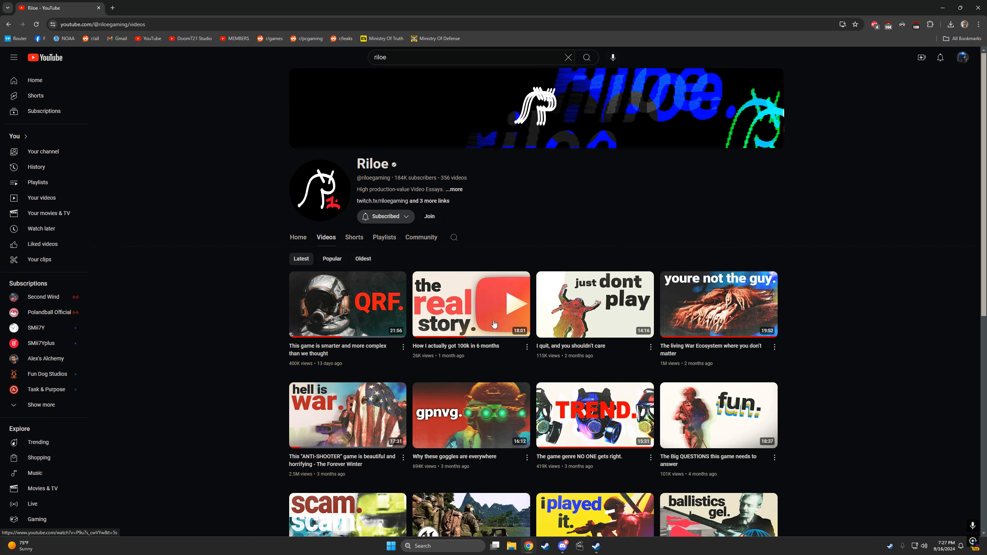
scroll("down", 3)
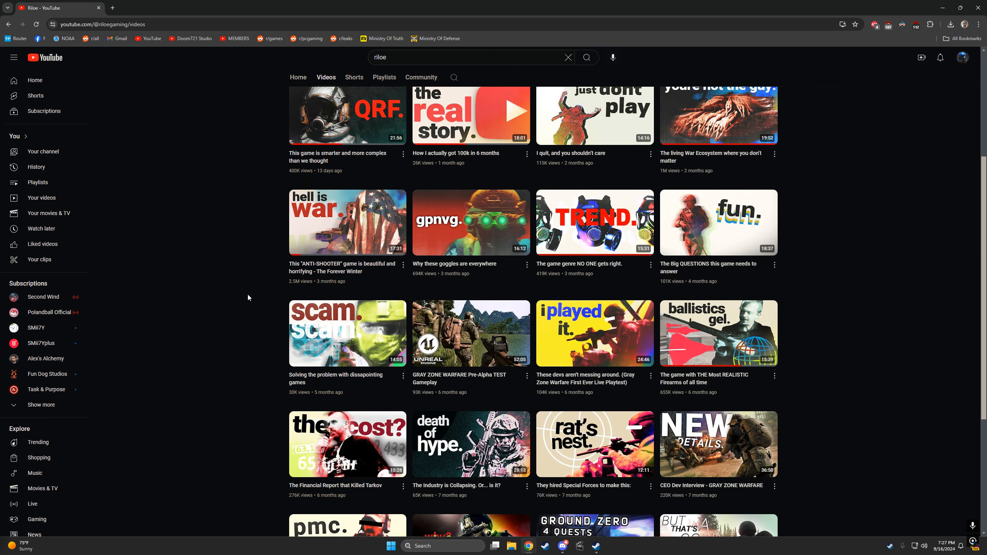
scroll("down", 3)
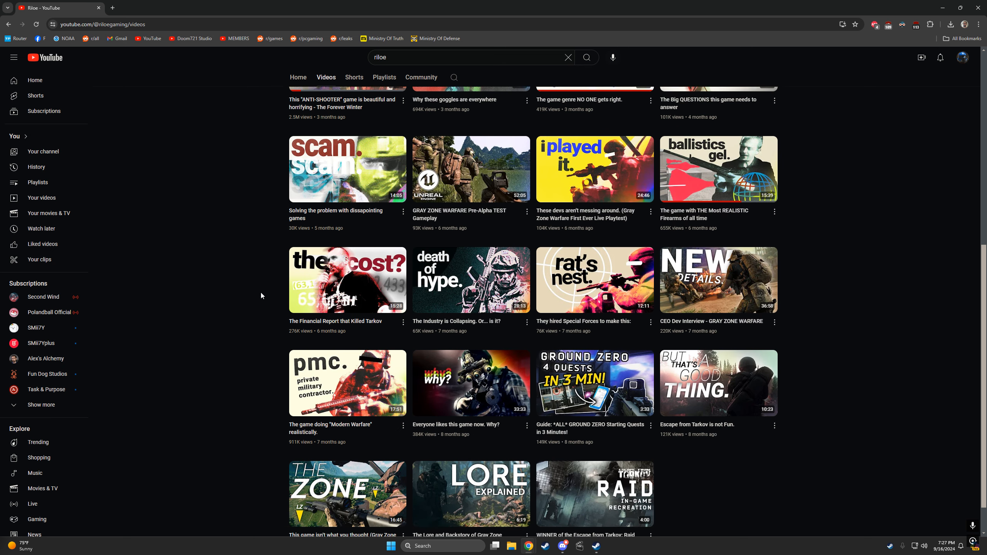
scroll("down", 3)
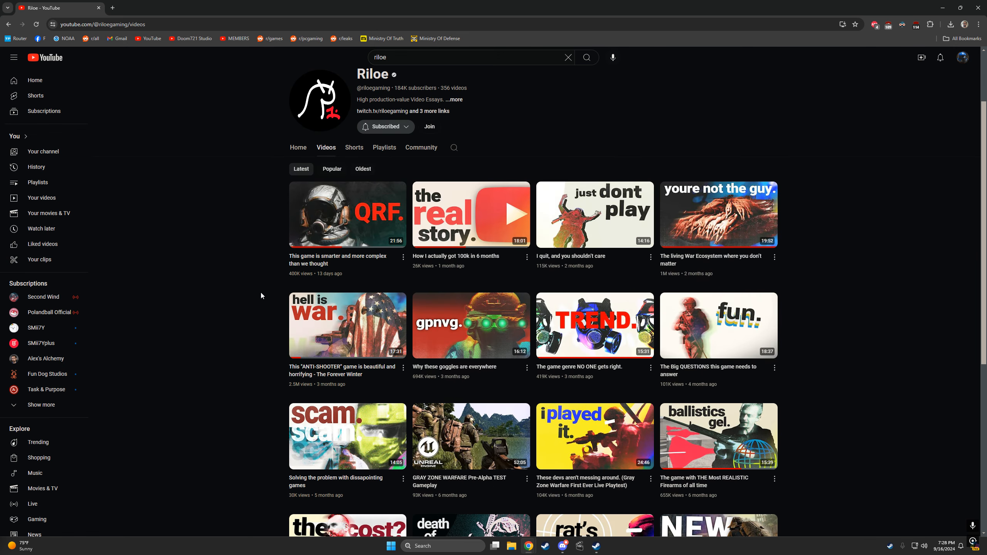
mouse_move(461, 213)
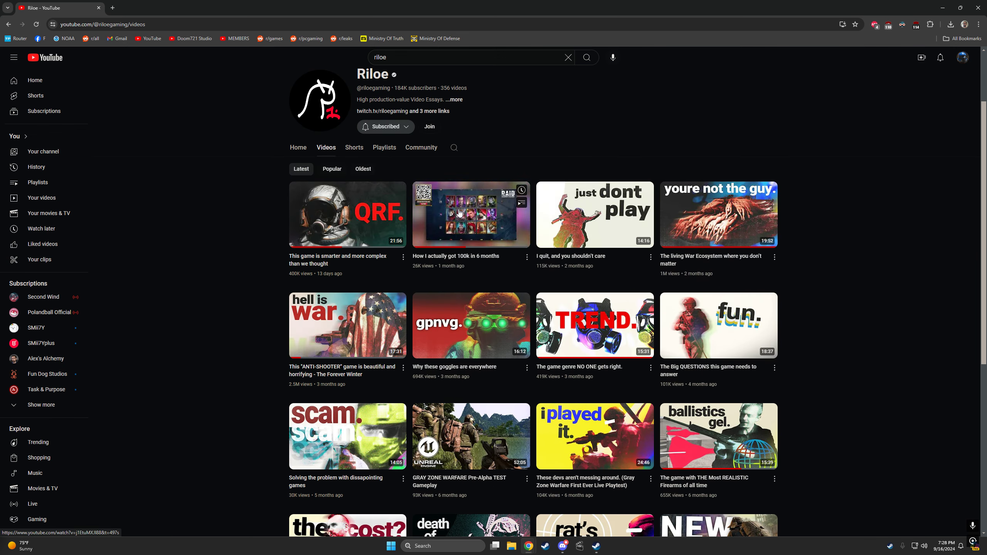
mouse_move(458, 213)
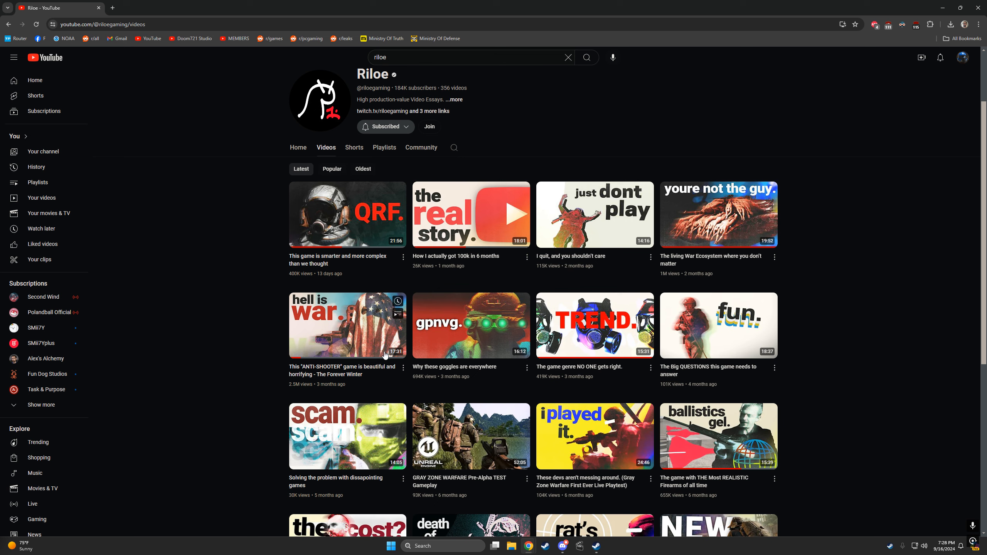
mouse_move(734, 240)
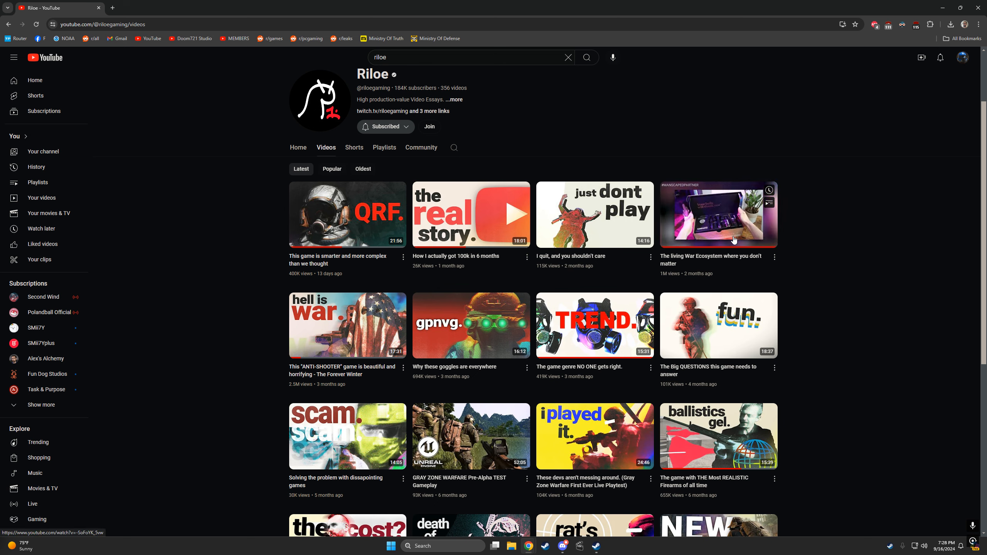
mouse_move(735, 240)
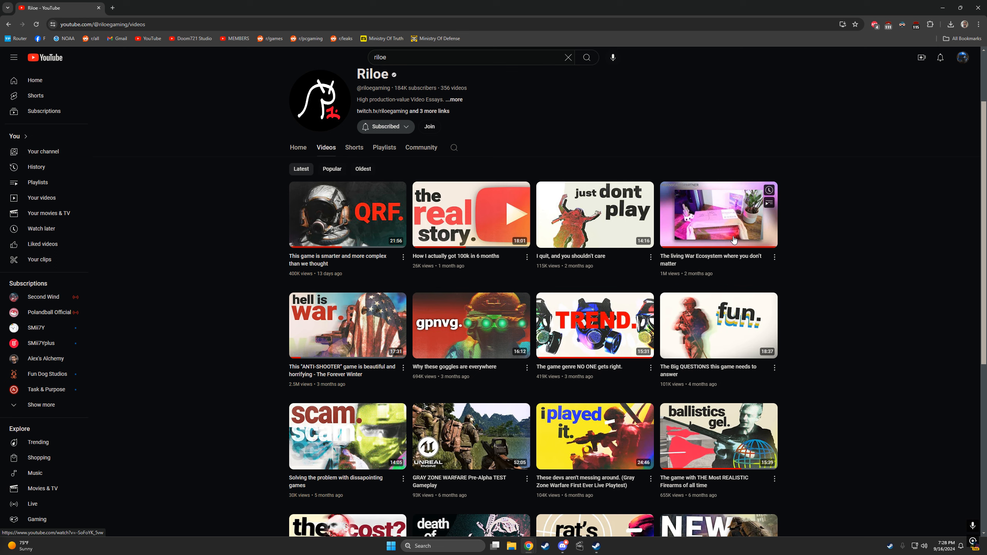
mouse_move(735, 240)
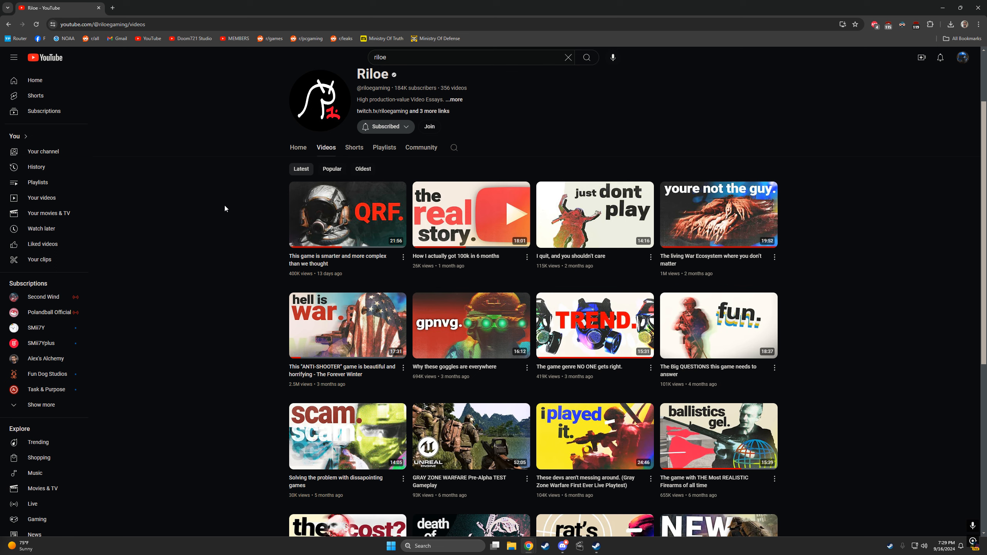
mouse_move(221, 210)
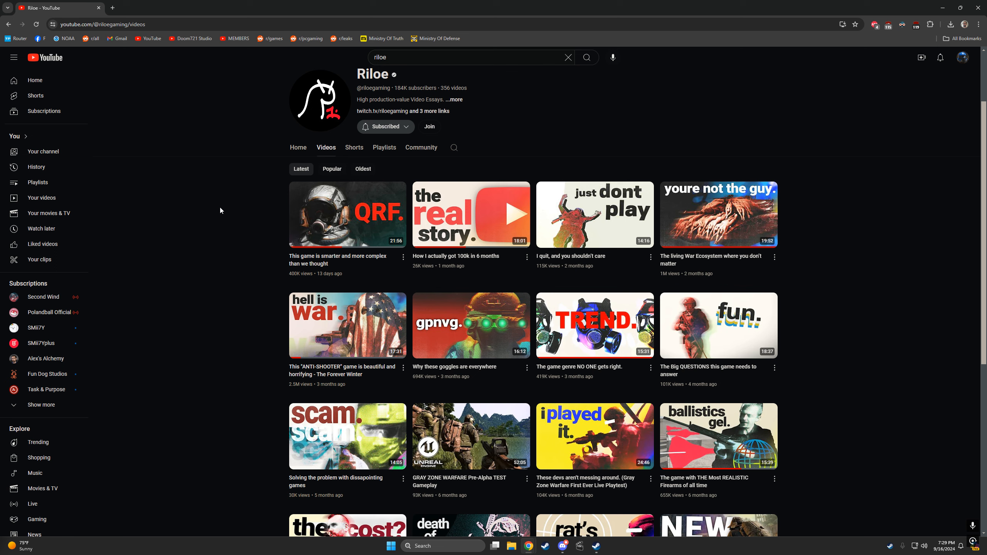